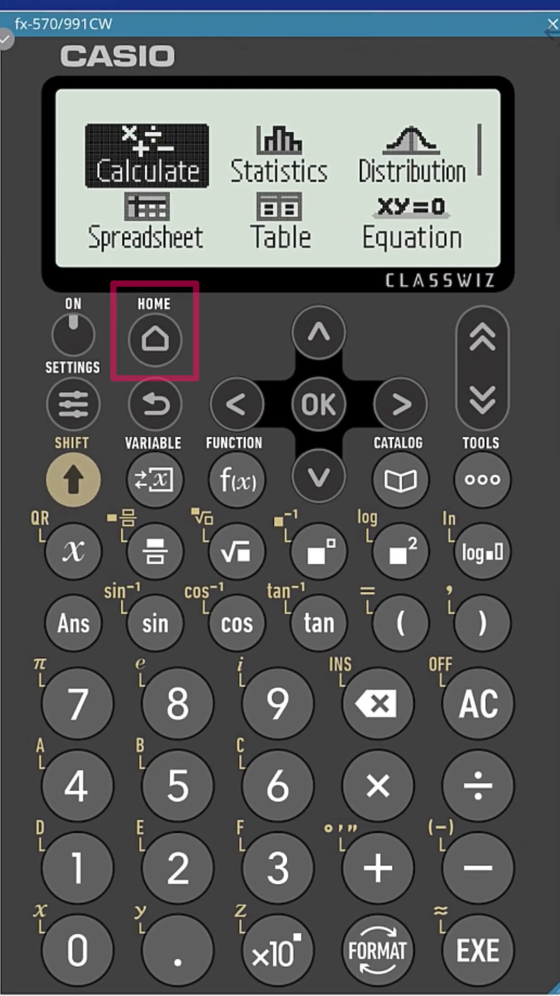
# Enter Math Box from the HOME menu to reach the Dice Roll / Coin Toss choice.
pyautogui.click(318, 479)
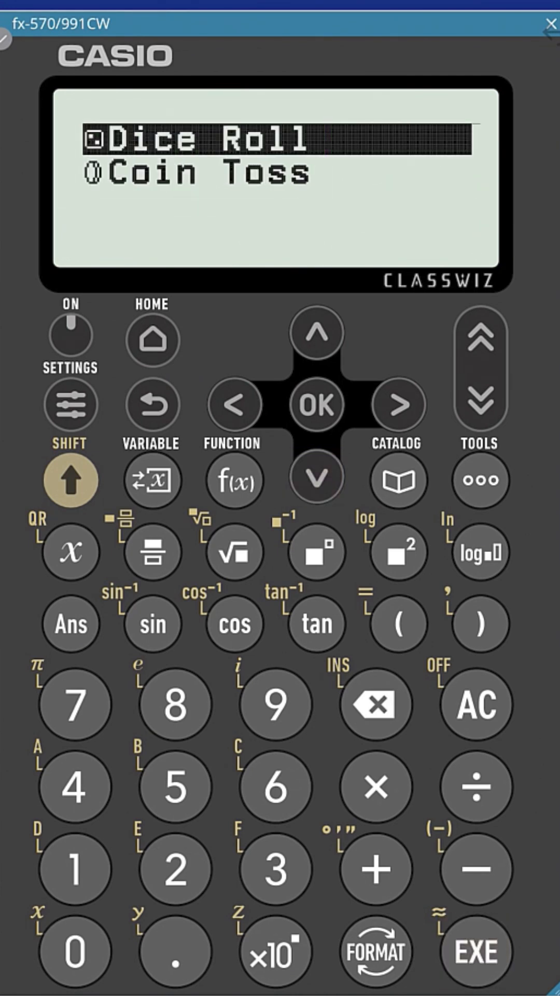
# Choose Dice Roll and set the number of dice to 3 Dice.
pyautogui.click(317, 404)
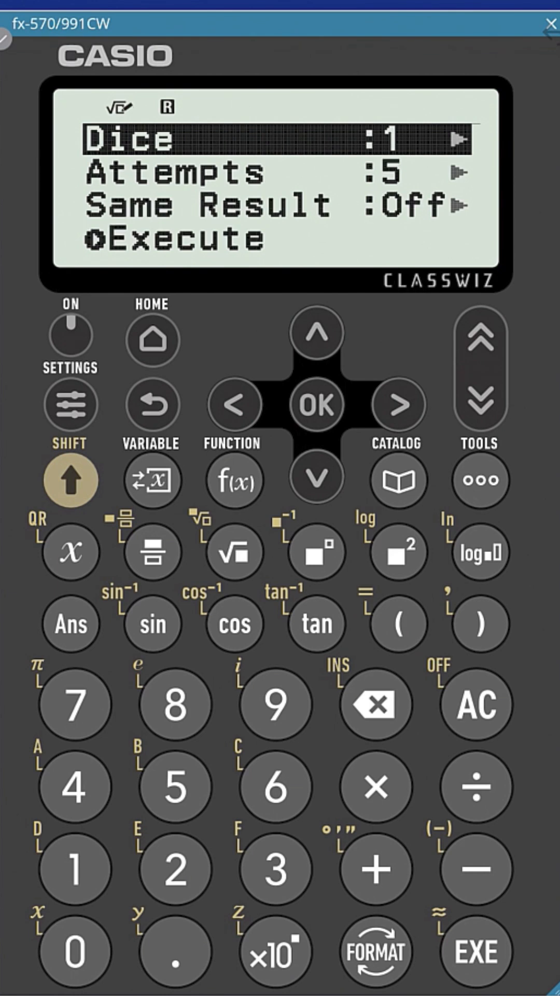
pyautogui.click(318, 404)
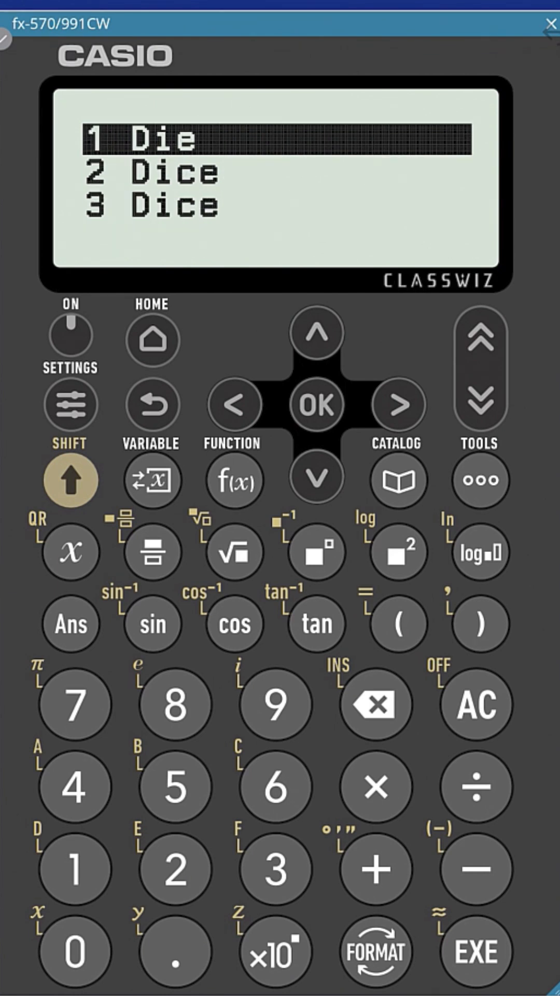
pyautogui.click(318, 404)
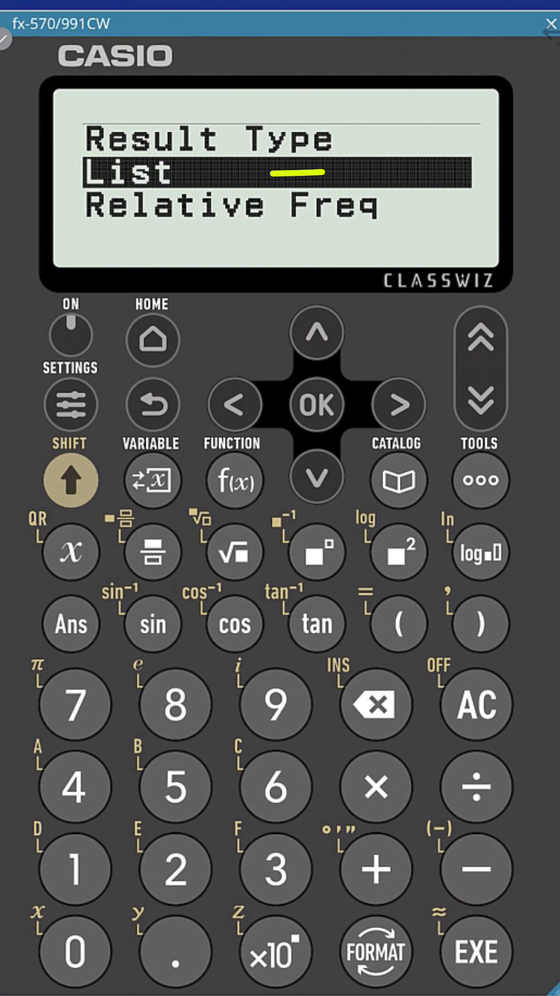
# Execute the simulation with Result Type List, showing columns A, B, C and Sum.
pyautogui.click(317, 404)
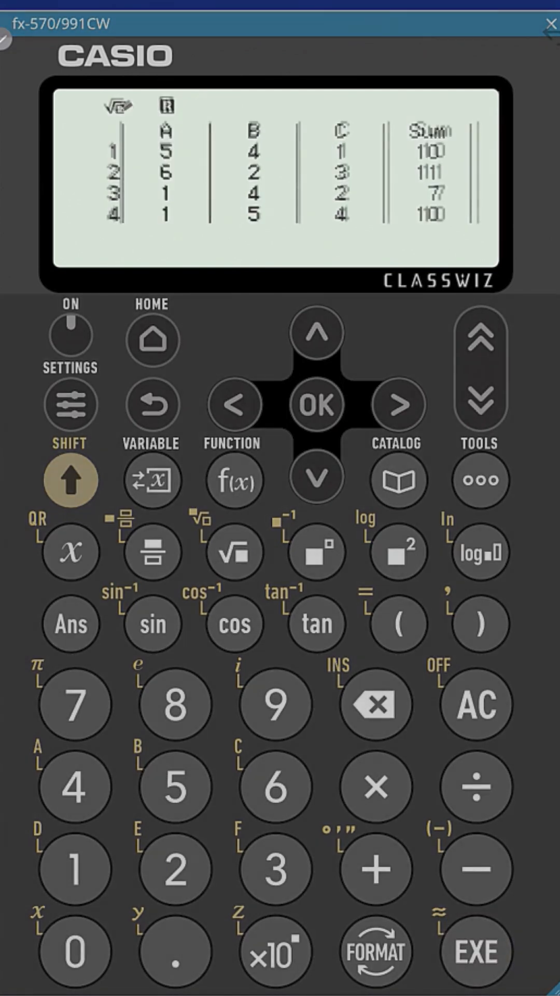